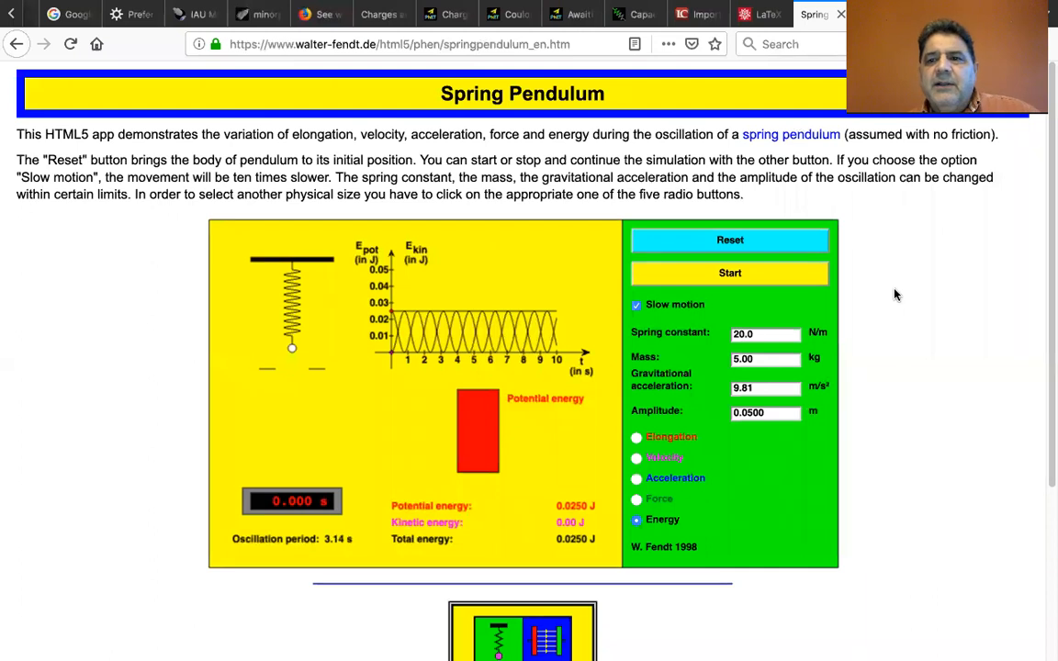
mouse_move(974, 305)
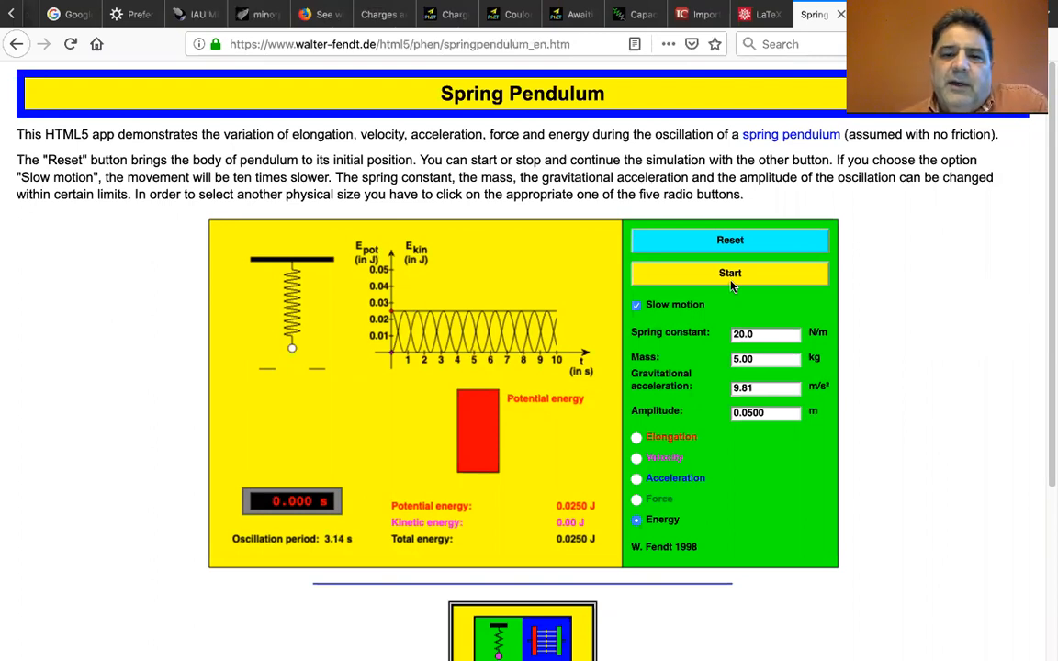
Start the slow-motion pendulum, reset and restart it, then chart elongation over time.
click(729, 273)
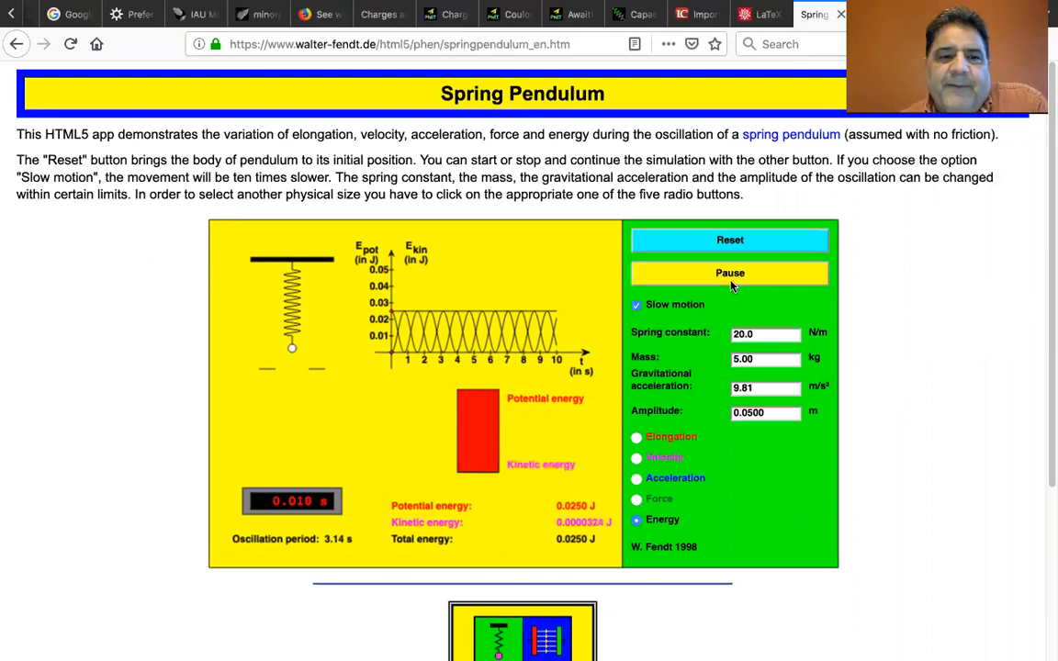
click(729, 273)
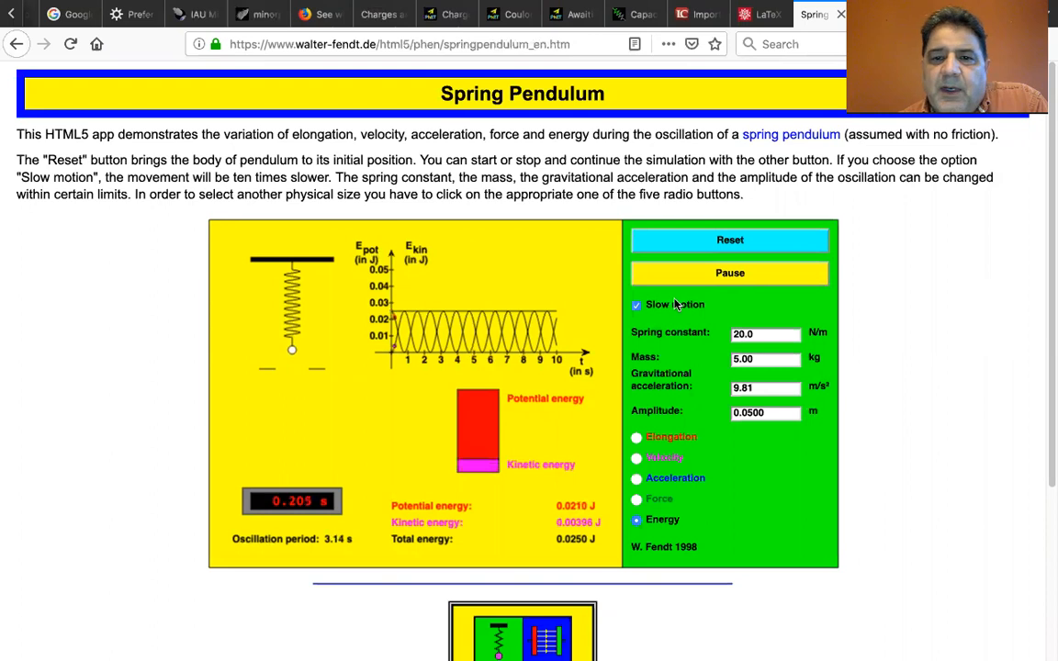
click(635, 304)
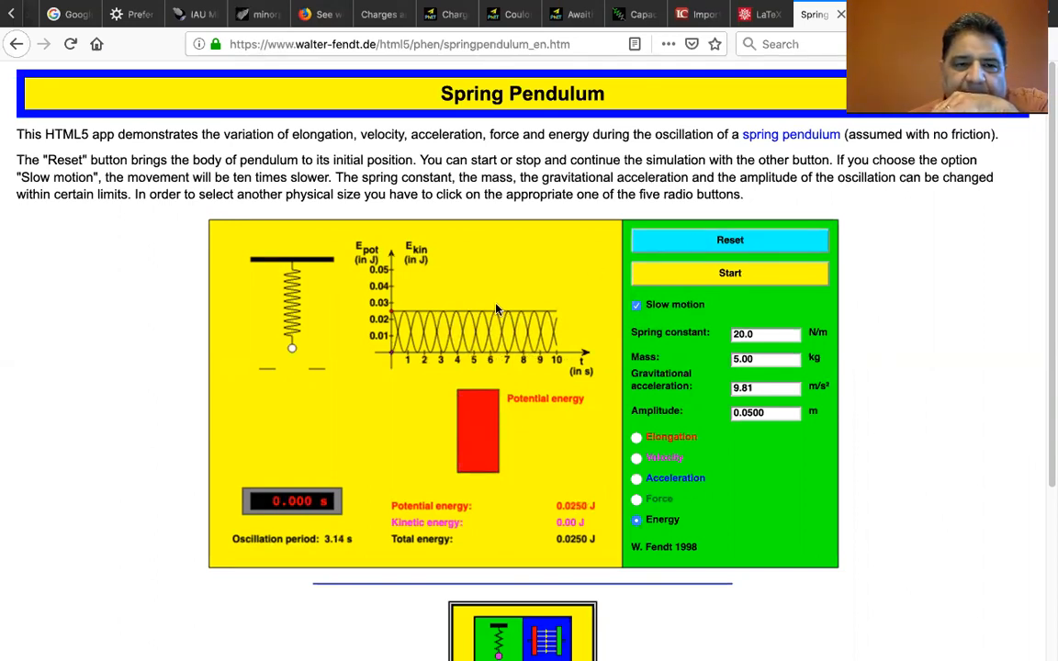
mouse_move(542, 278)
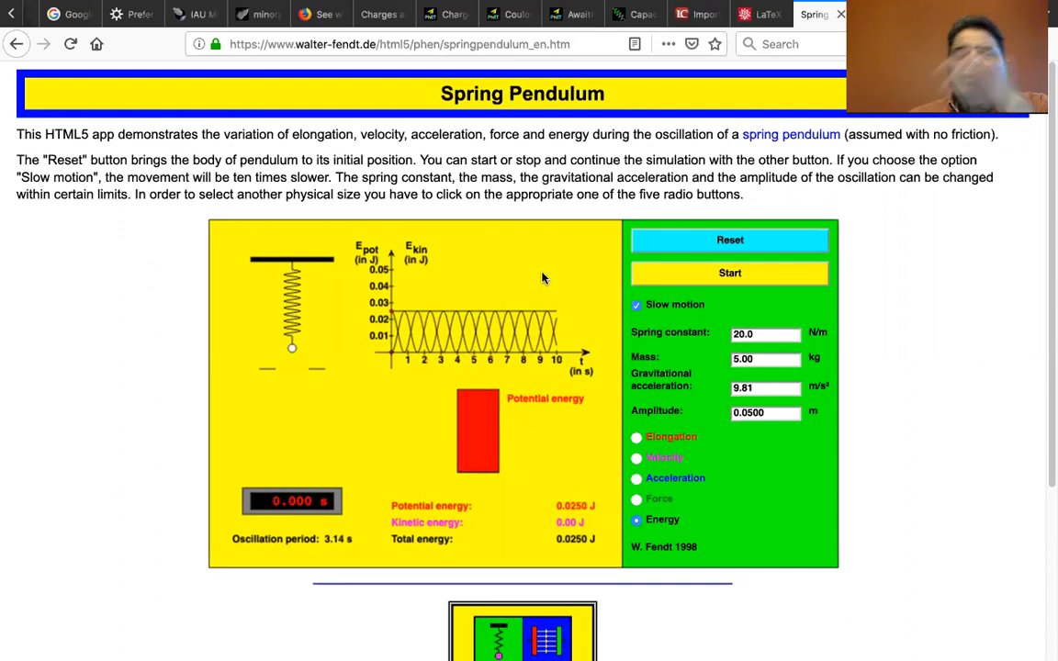
mouse_move(663, 296)
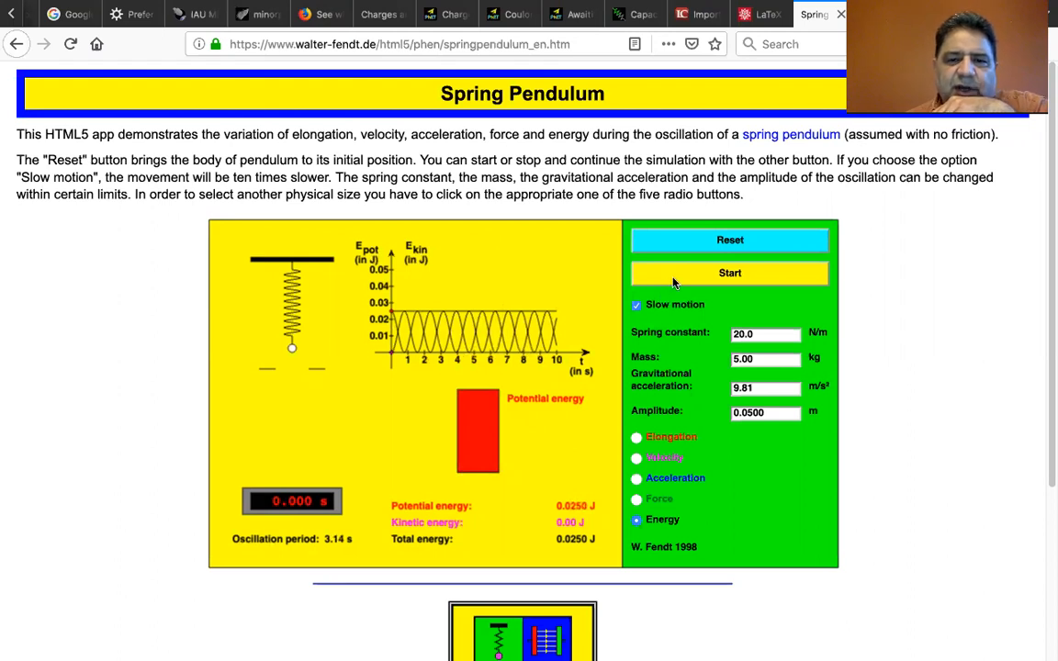
click(729, 272)
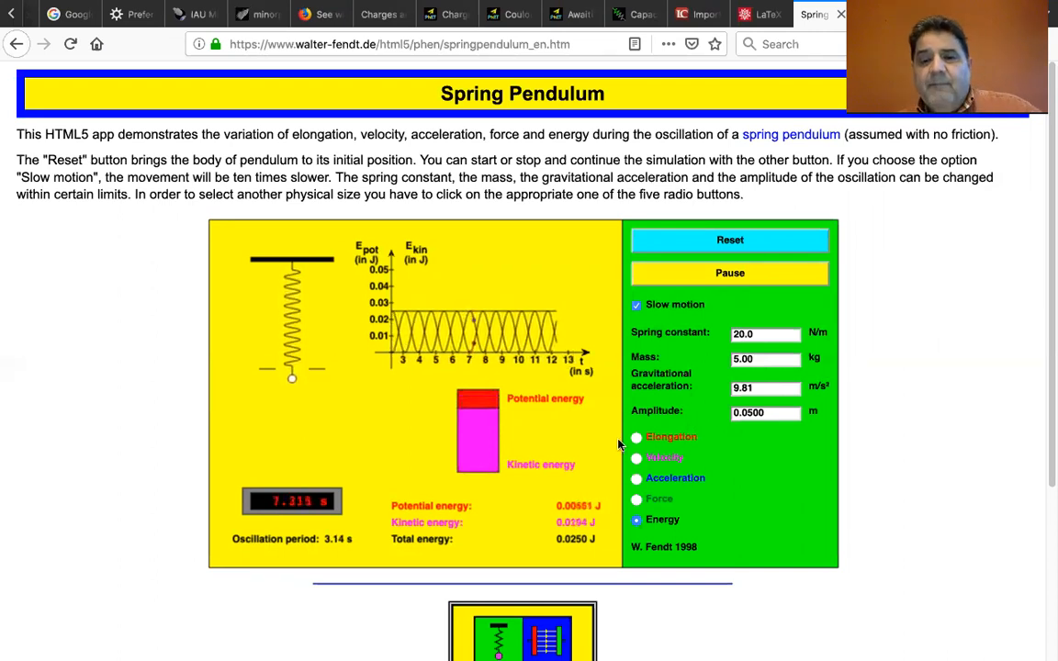
click(636, 437)
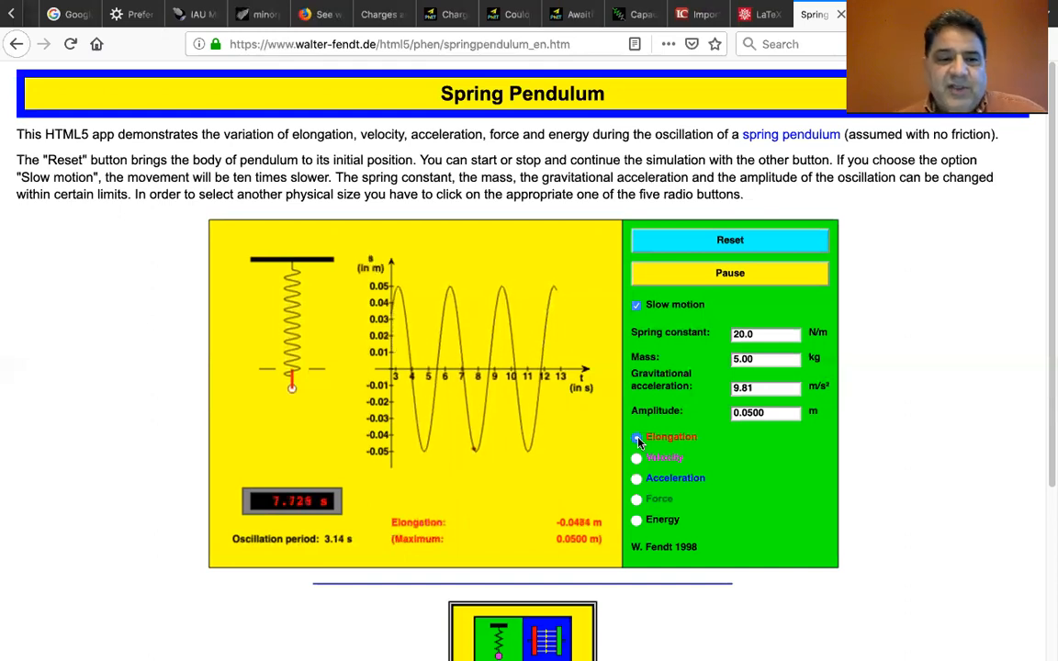
Turn off slow motion and plot velocity over time.
click(636, 304)
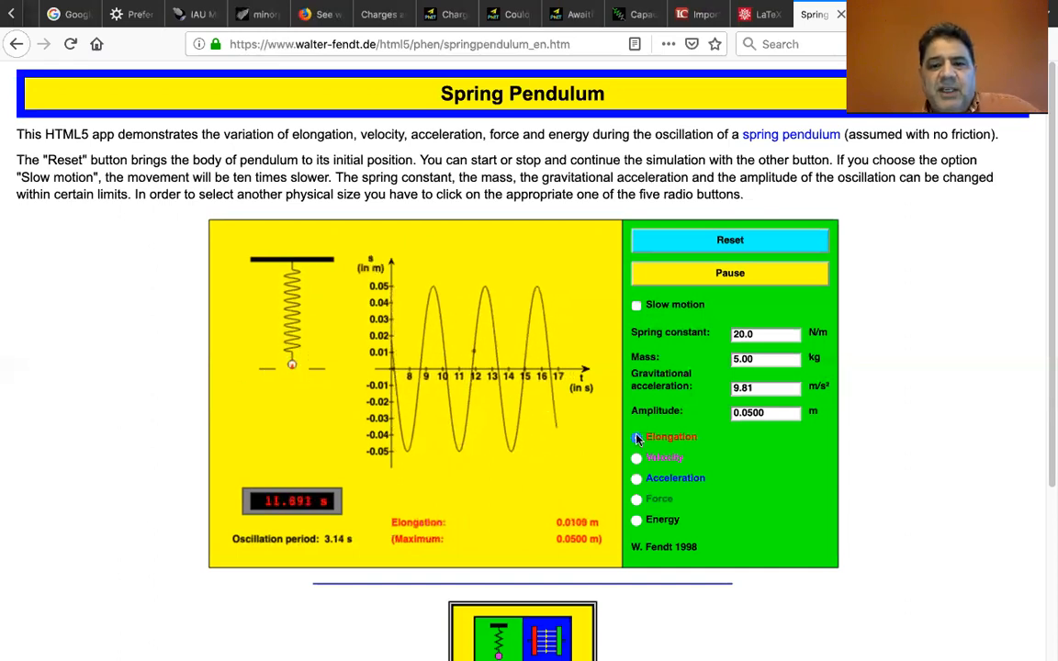
click(636, 457)
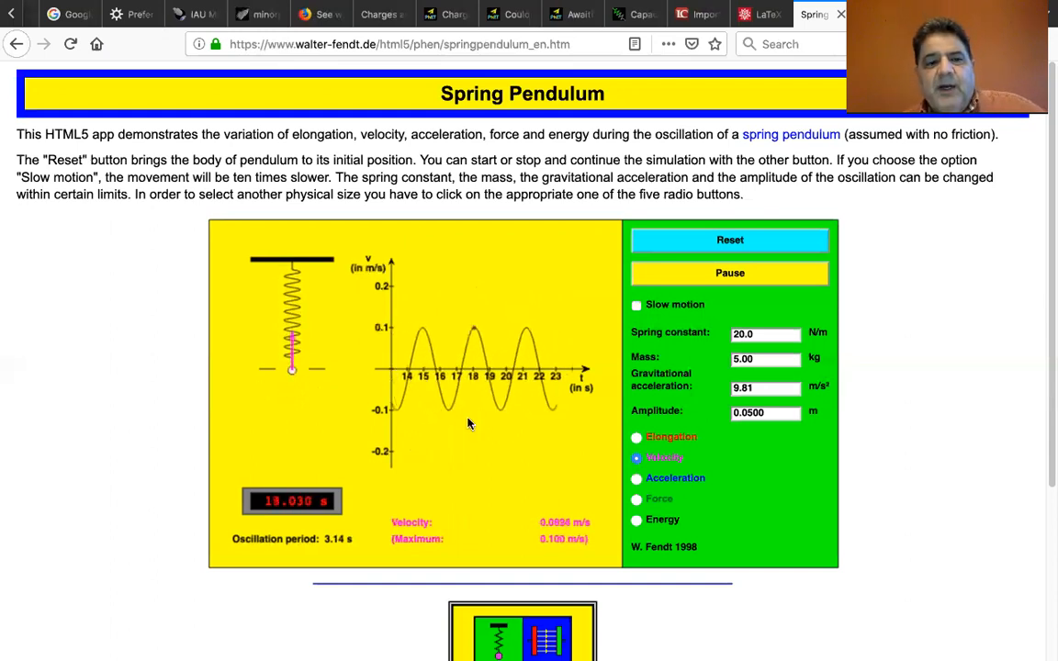
Show the acceleration-over-time graph, then the force-over-time graph.
click(635, 478)
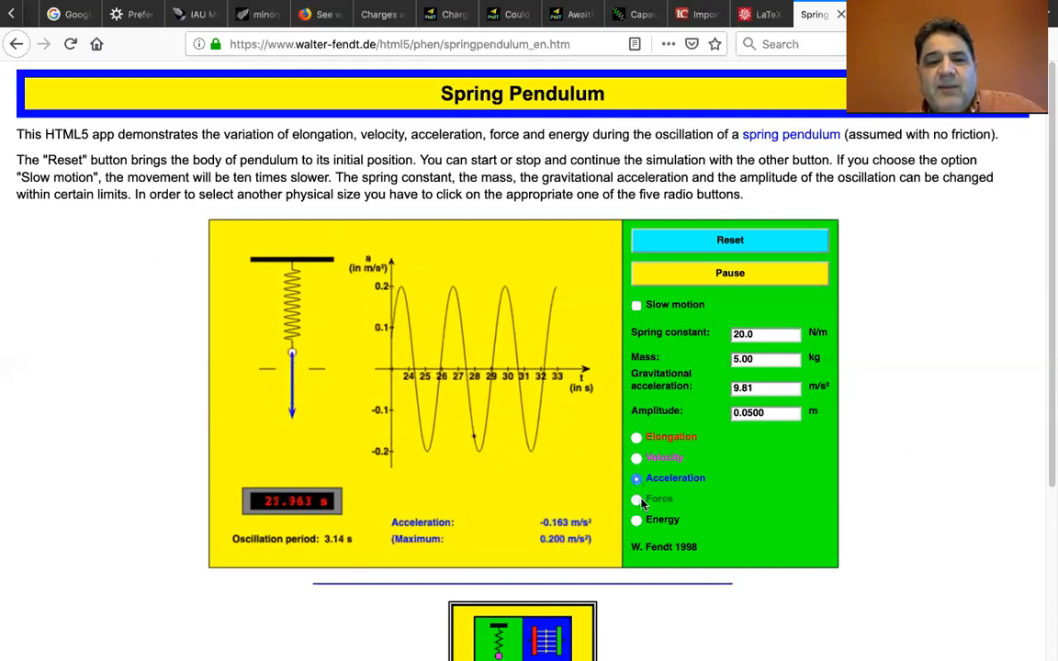
click(636, 499)
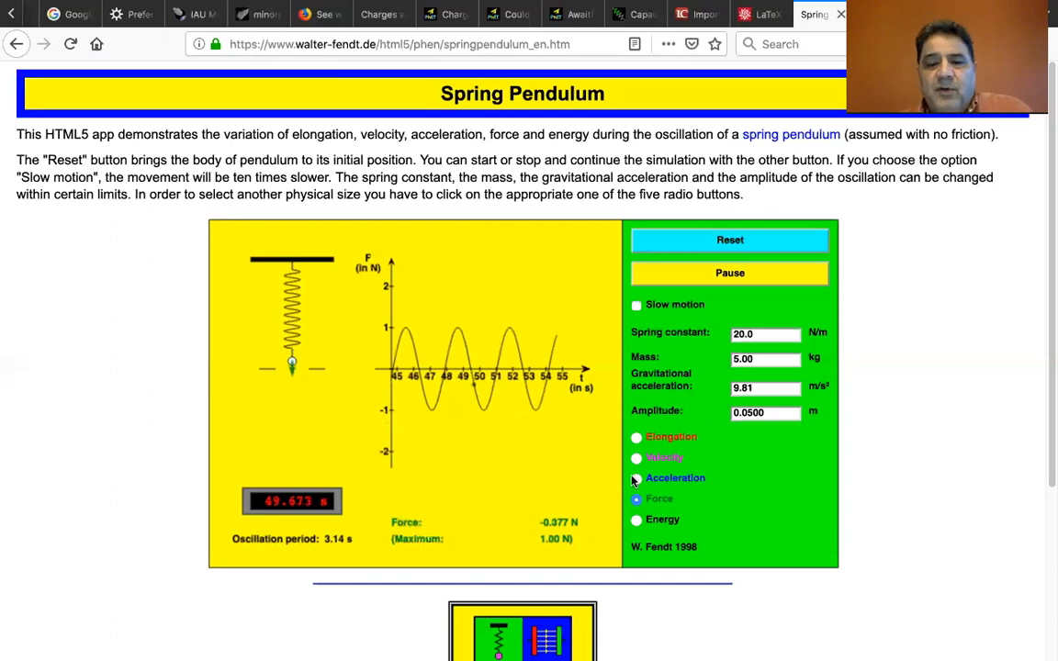
Flip between acceleration and force graphs, then chart potential and kinetic energy.
click(636, 477)
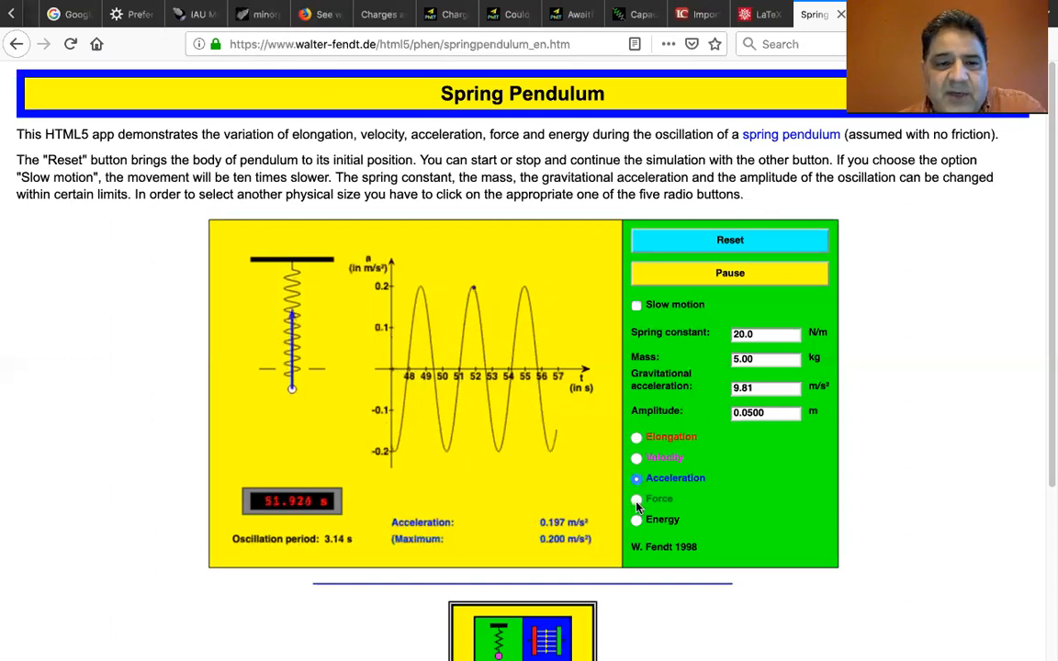
click(636, 499)
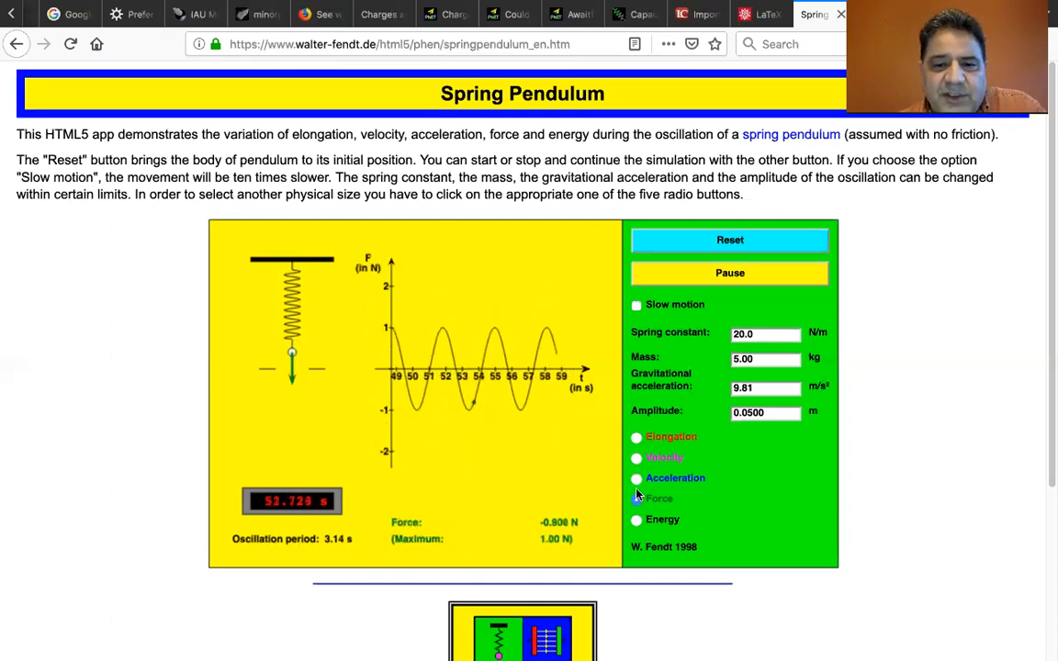
click(635, 478)
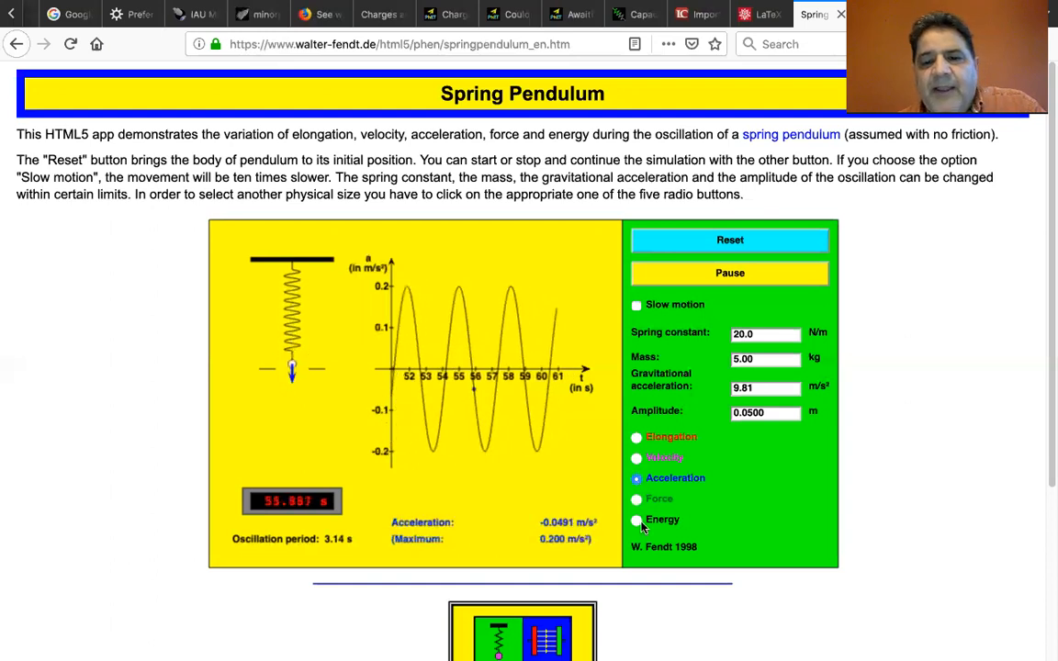
click(635, 519)
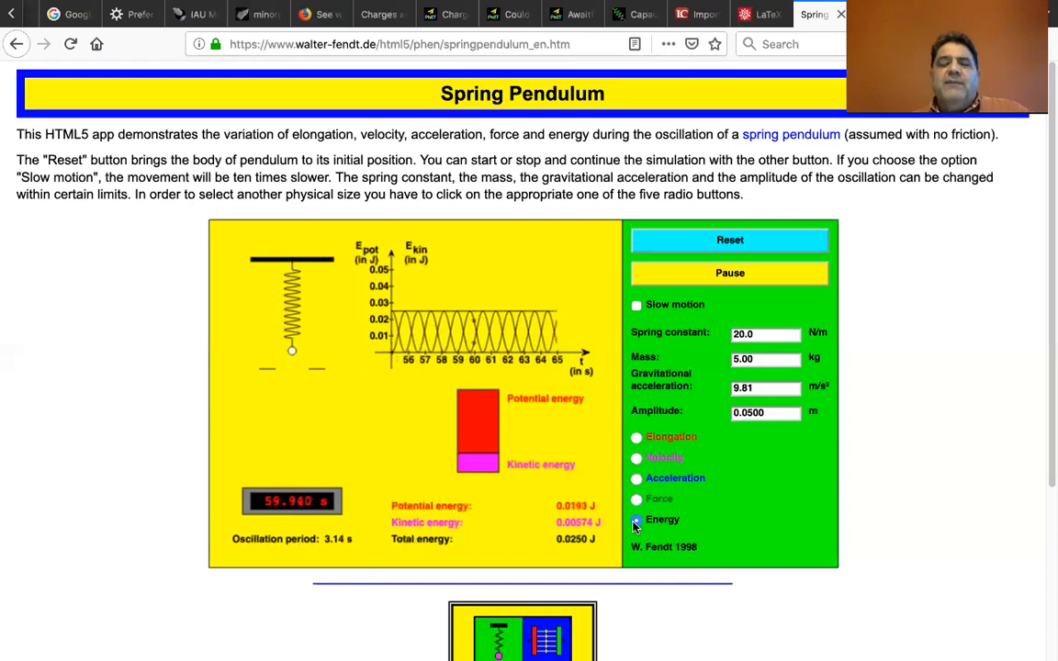
click(635, 520)
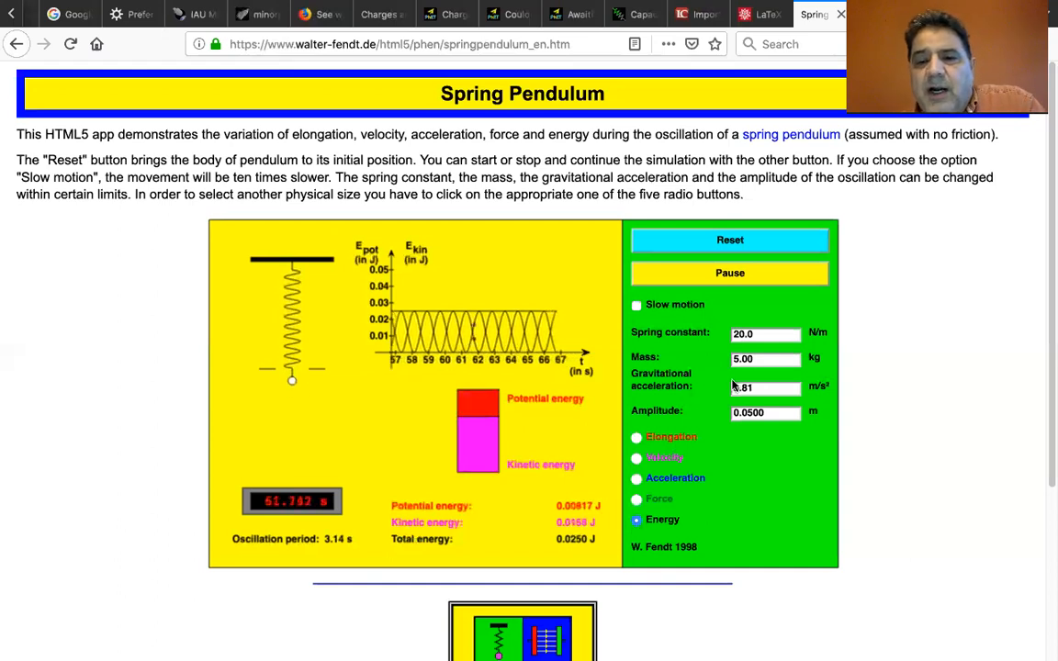